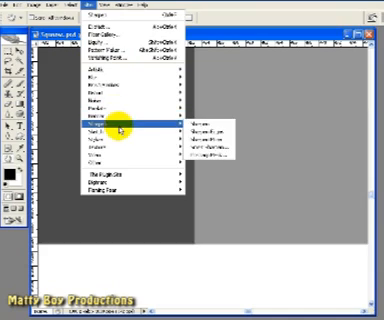
mouse_move(204, 124)
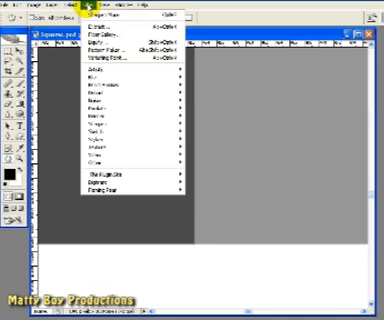
mouse_move(116, 124)
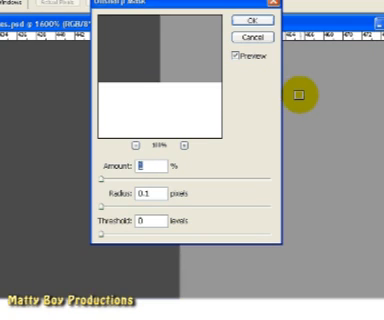
mouse_move(222, 156)
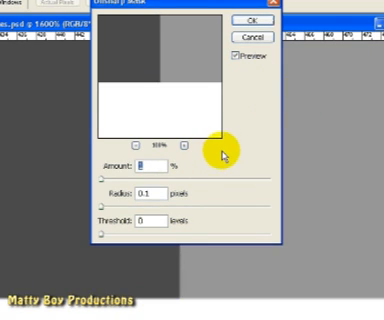
mouse_move(240, 104)
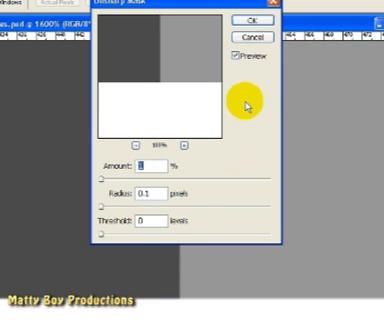
mouse_move(248, 100)
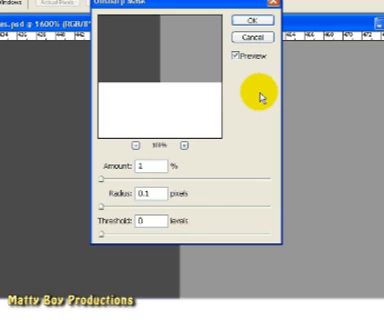
mouse_move(268, 124)
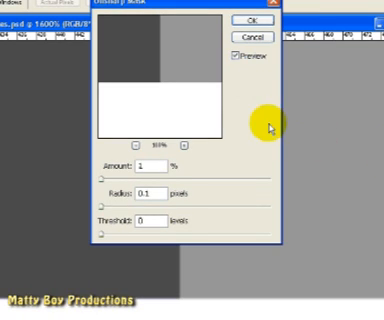
mouse_move(152, 64)
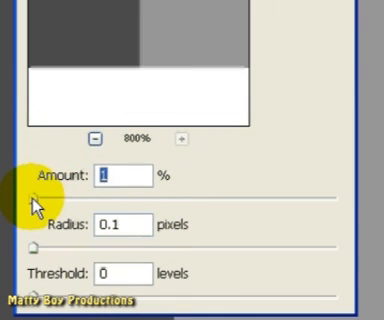
Step: Enter a new Amount value starting with 7 in the Unsharp Mask settings
text(7)
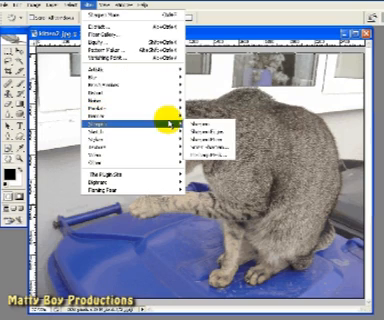
Step: Bring up Unsharp Mask for the kitten photo and preview the sharpening on its head
click(210, 136)
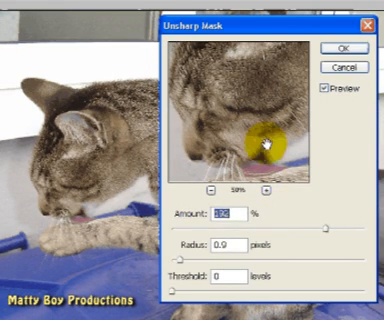
click(348, 44)
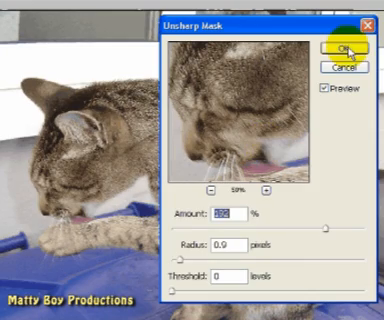
Step: Apply the Unsharp Mask sharpening to the kitten photo with OK
click(346, 48)
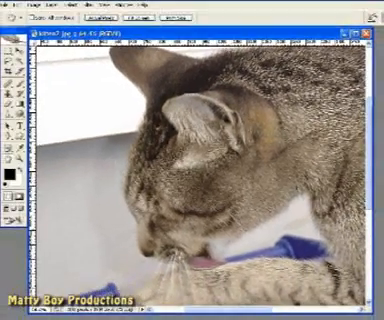